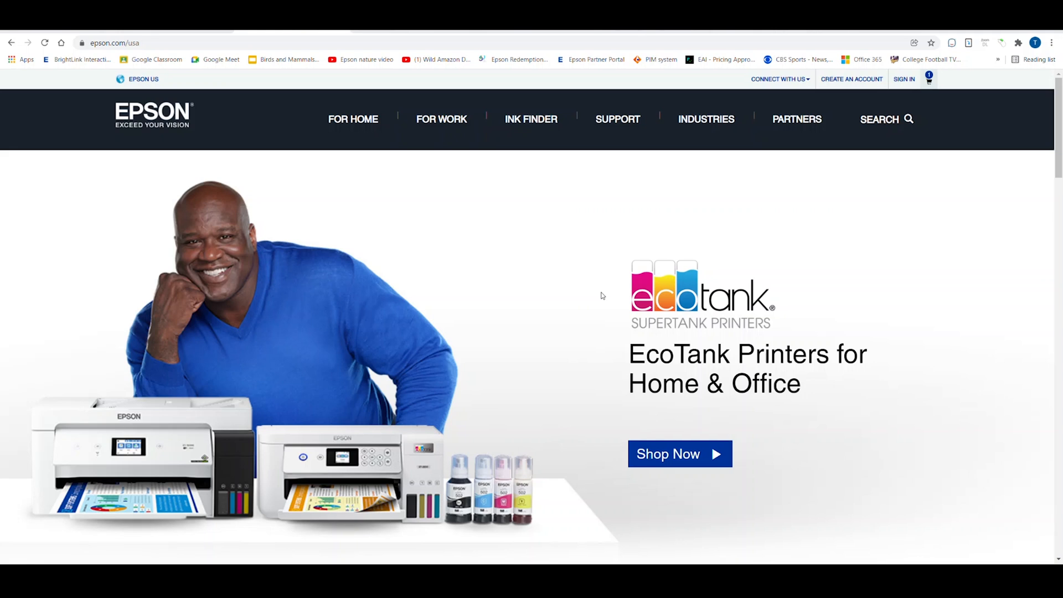
pyautogui.moveTo(427, 216)
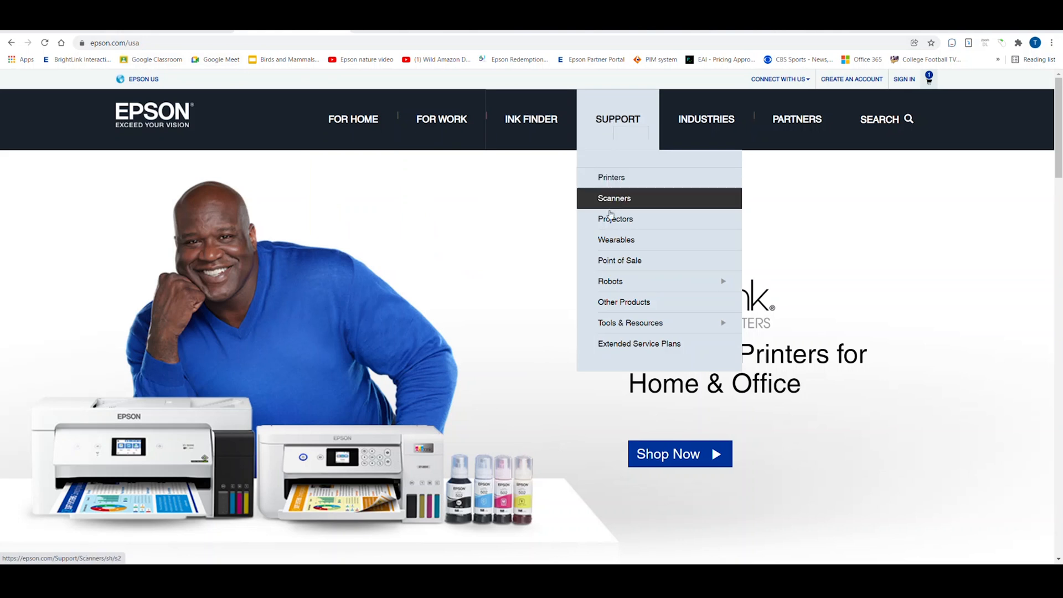
# Go to the projector support section and scroll down to the projection distance calculators link.
pyautogui.click(614, 218)
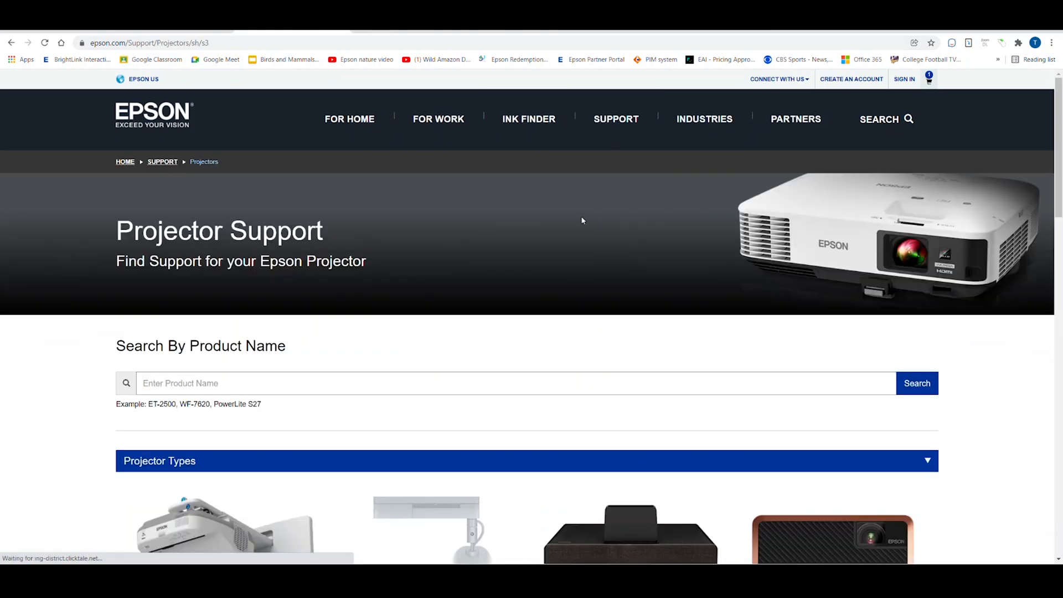
pyautogui.scroll(-3)
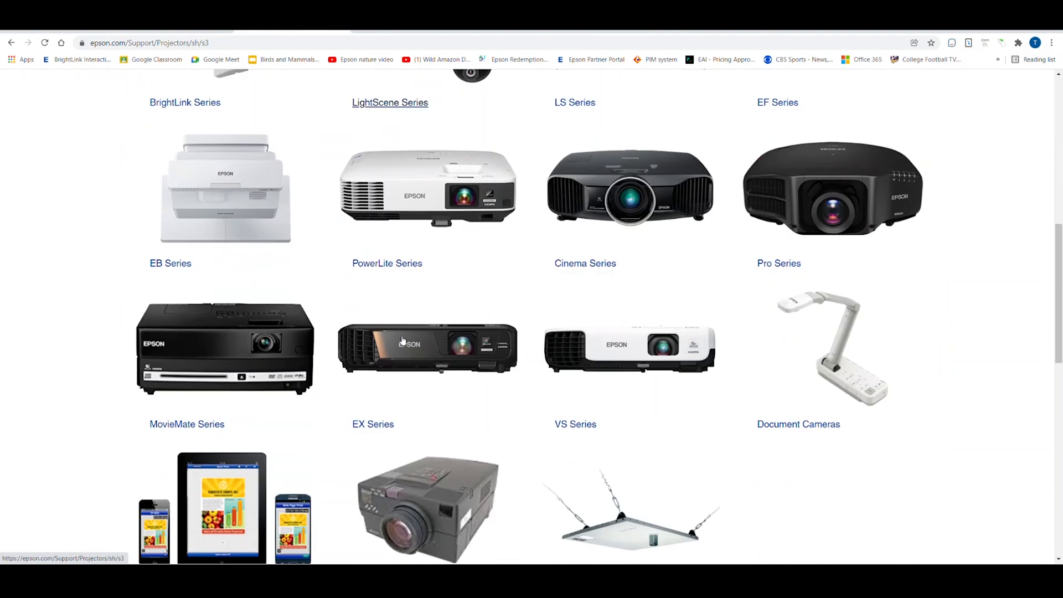
pyautogui.scroll(-3)
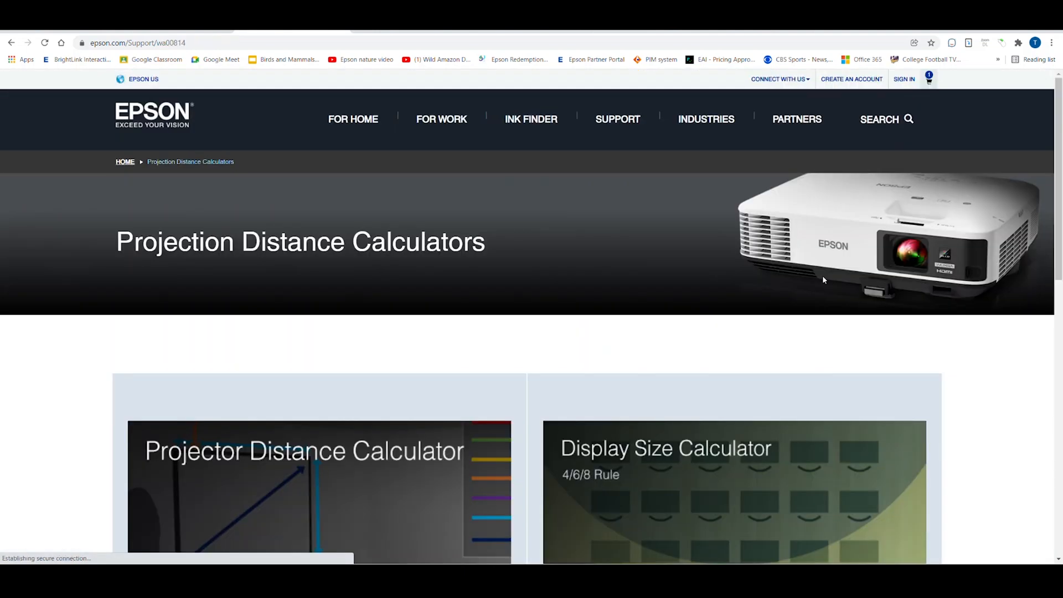
pyautogui.scroll(-3)
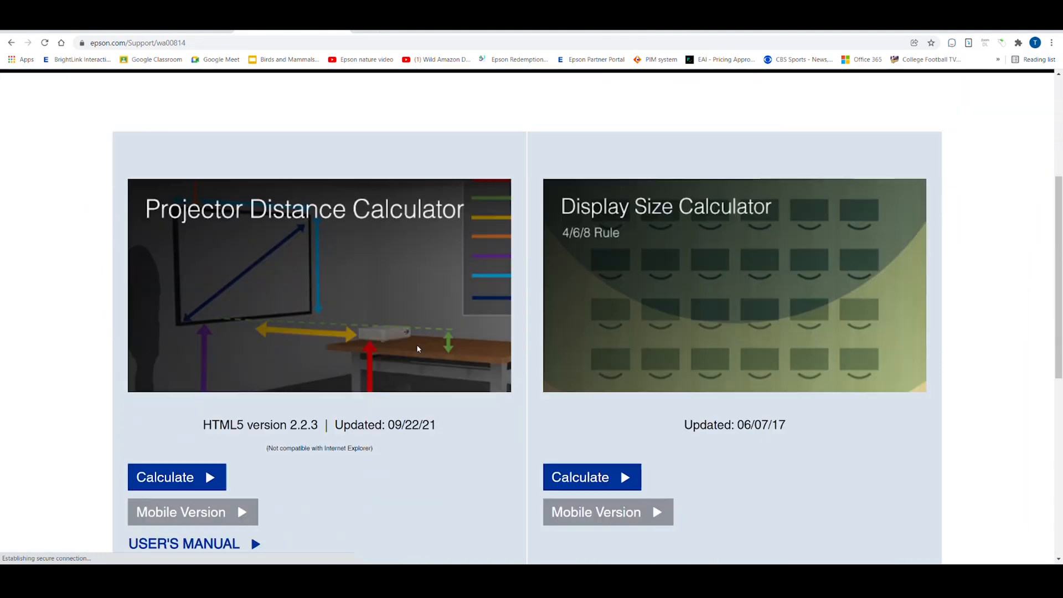
pyautogui.scroll(-3)
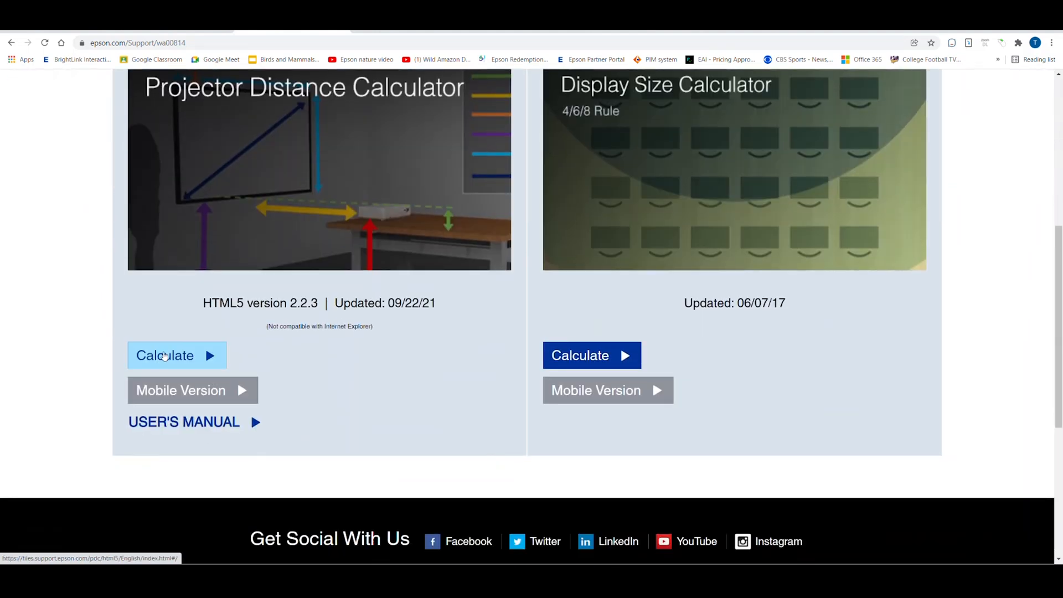
# Launch the Projector Distance Calculator and start Search Projector mode, showing the PowerLite L610U.
pyautogui.click(164, 356)
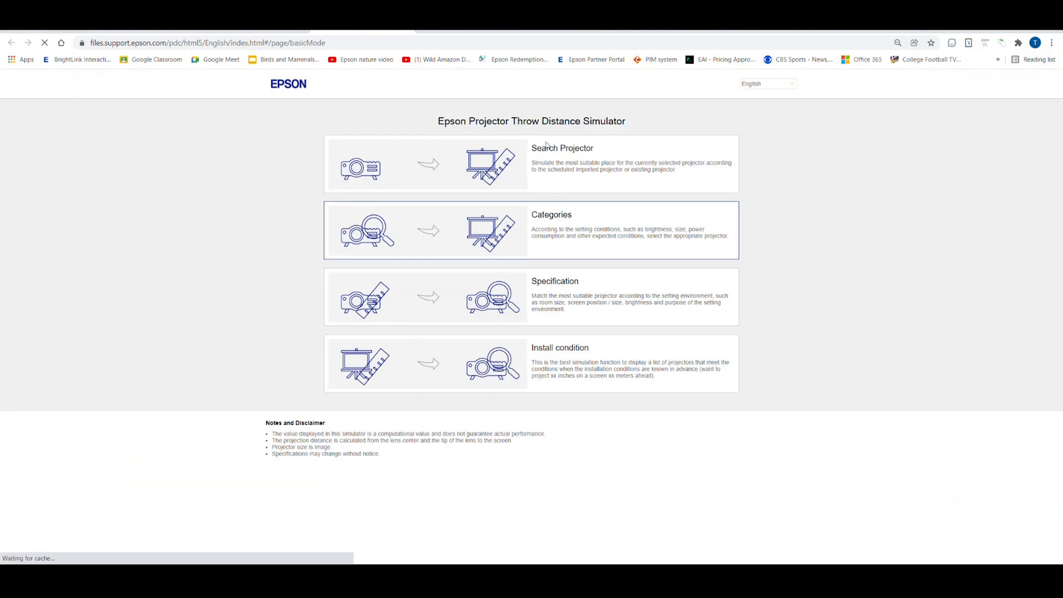
pyautogui.moveTo(518, 179)
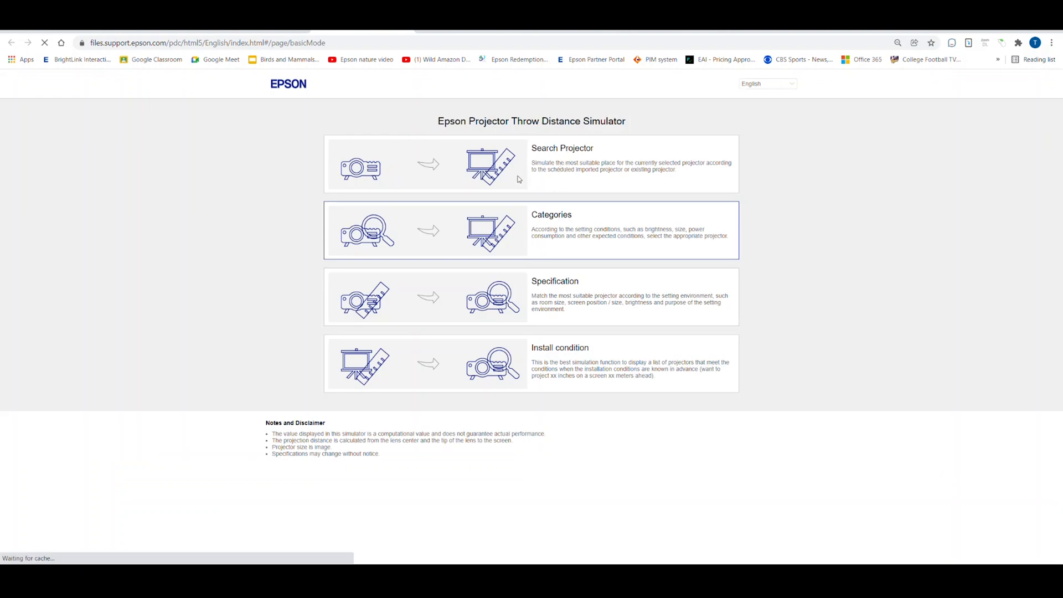
pyautogui.click(531, 164)
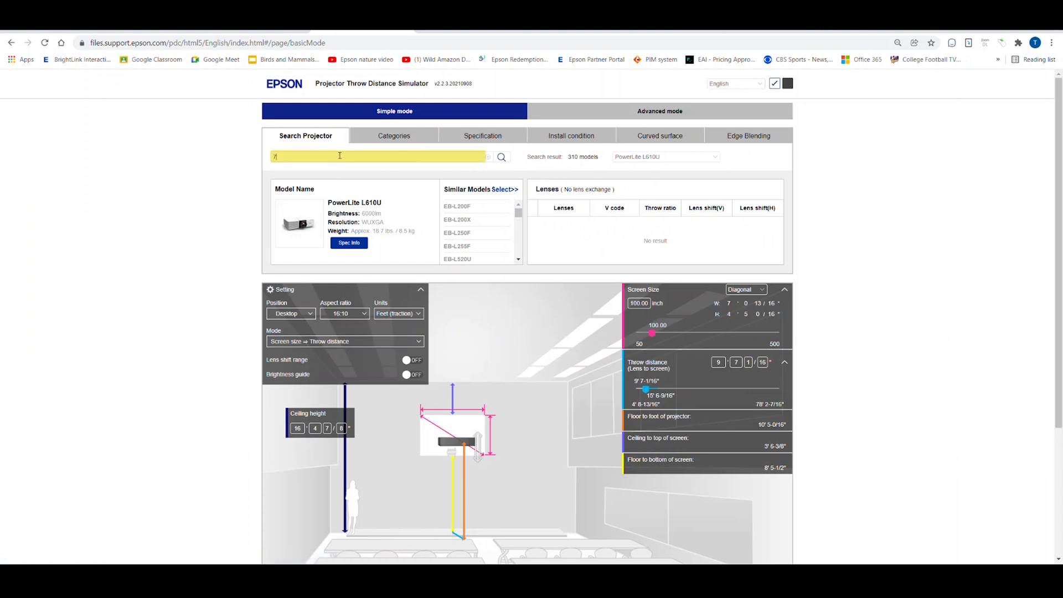
# Search '25wi' to load the BrightLink EB-725Wi wall-mount simulation.
pyautogui.write('25wi')
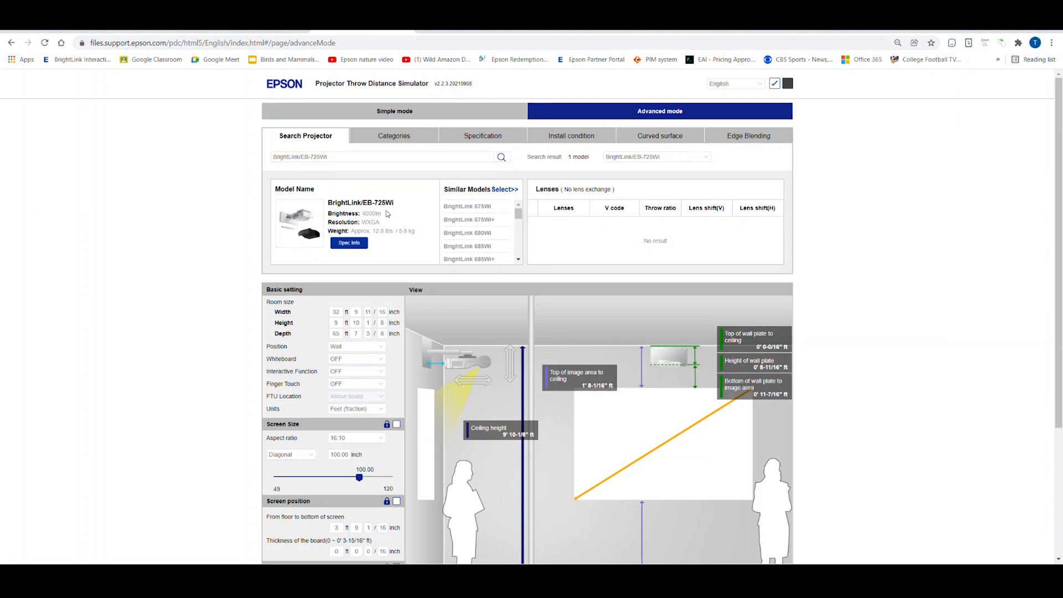
pyautogui.moveTo(365, 343)
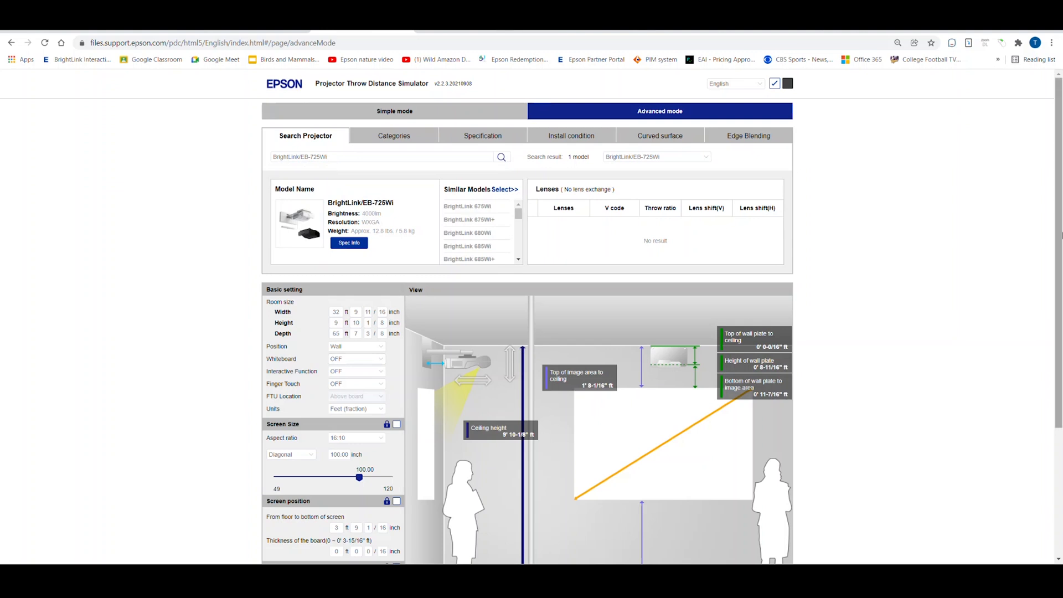
pyautogui.scroll(-3)
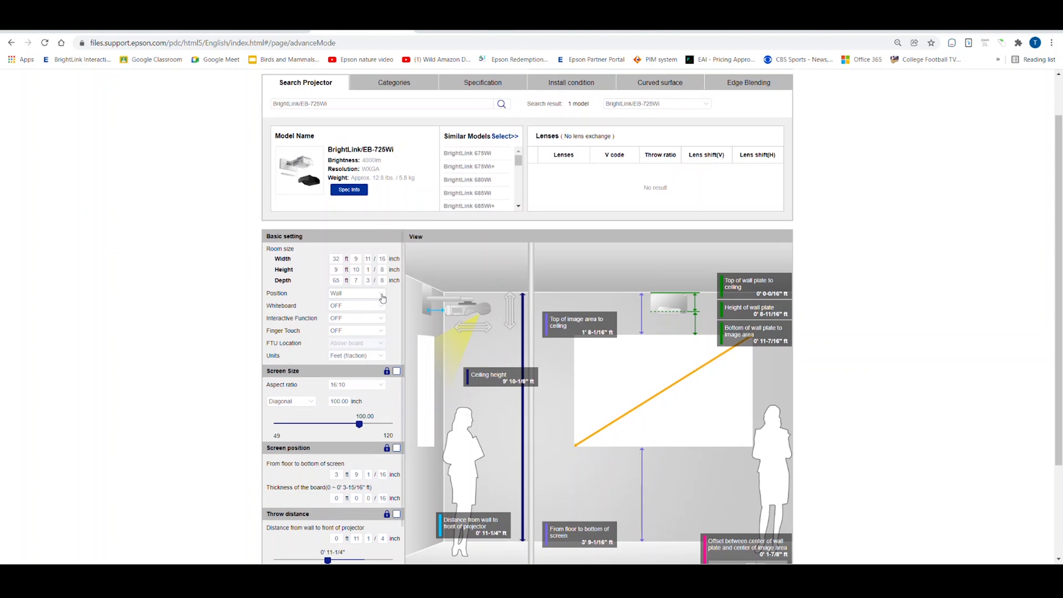
pyautogui.click(356, 293)
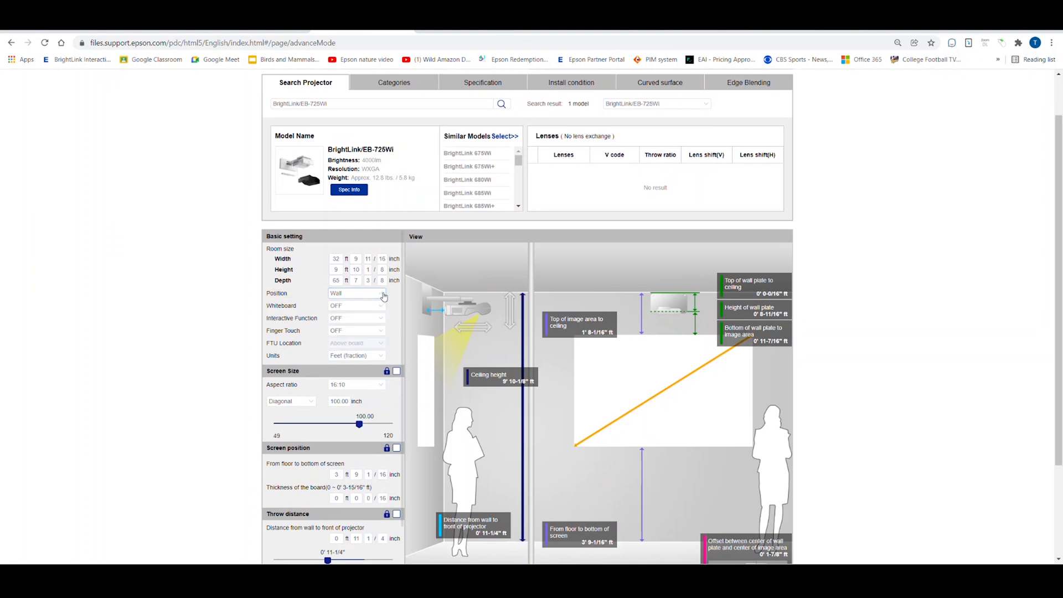
pyautogui.click(355, 305)
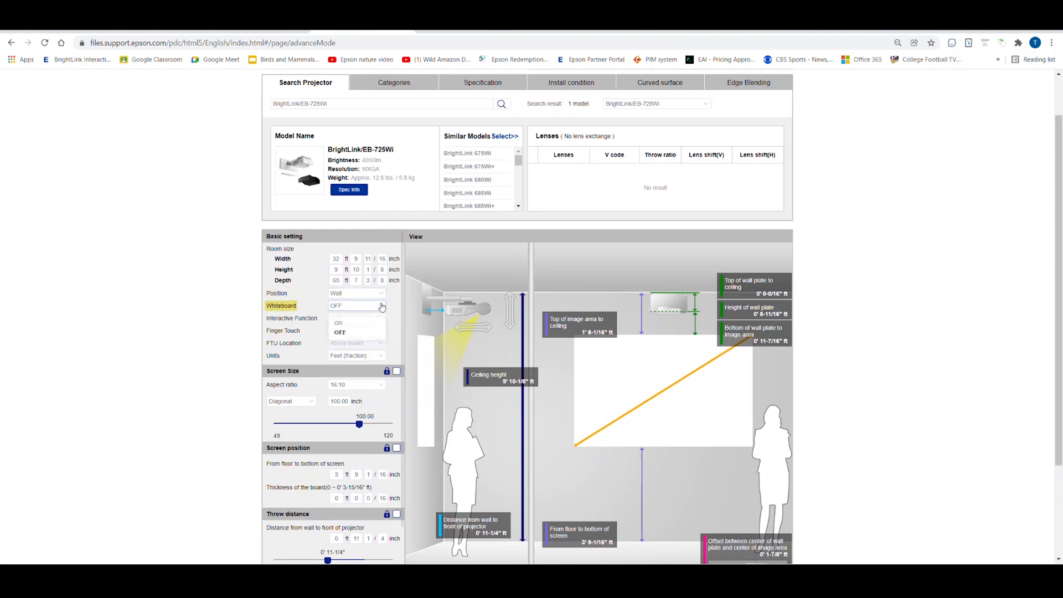
pyautogui.click(355, 305)
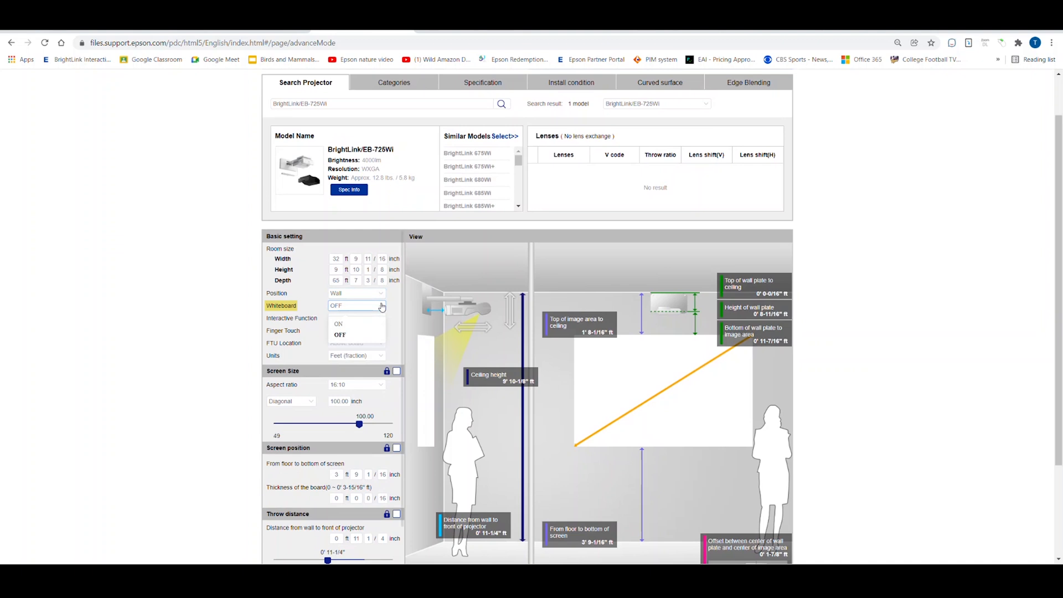
pyautogui.click(356, 318)
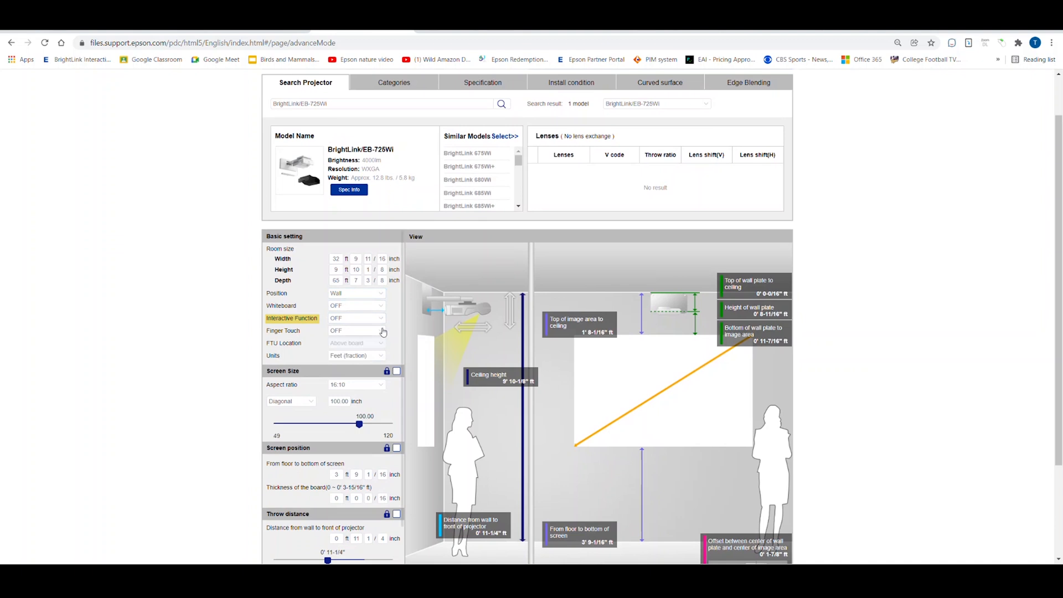
pyautogui.click(356, 331)
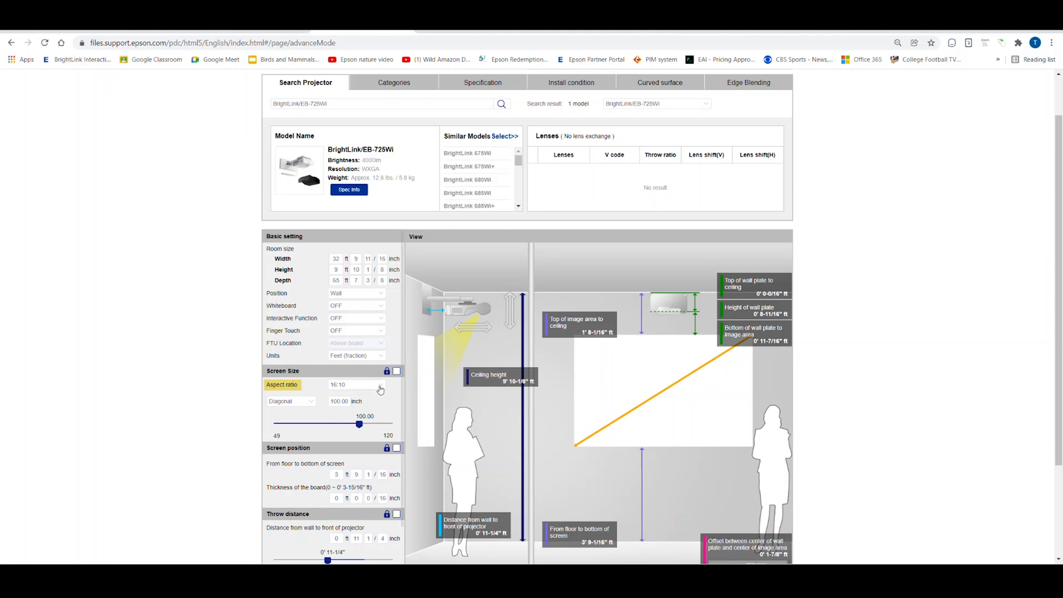
# Review the aspect ratio list and keep 16:10.
pyautogui.click(379, 384)
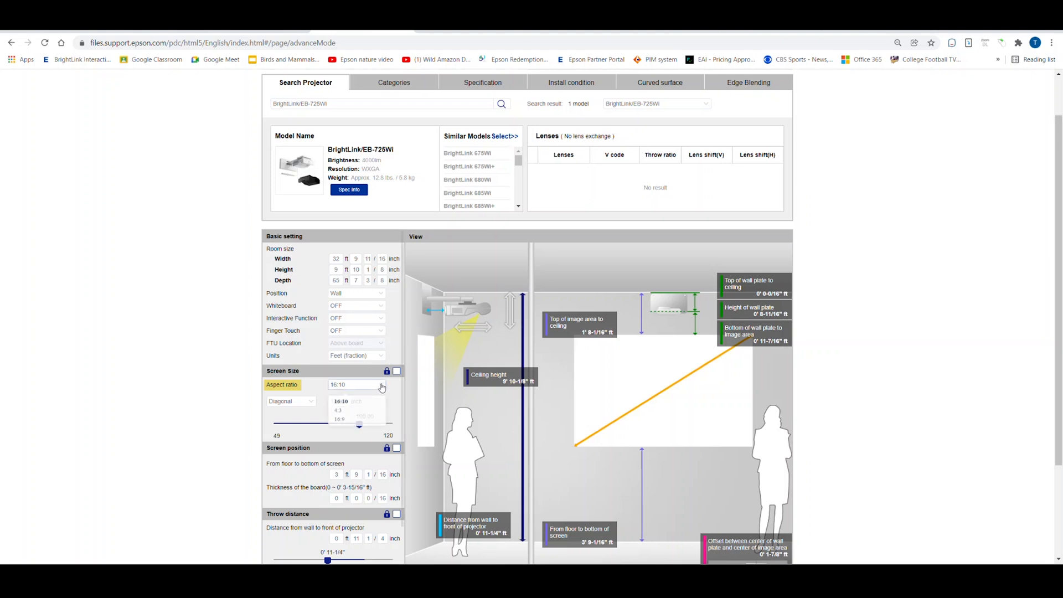
pyautogui.click(381, 385)
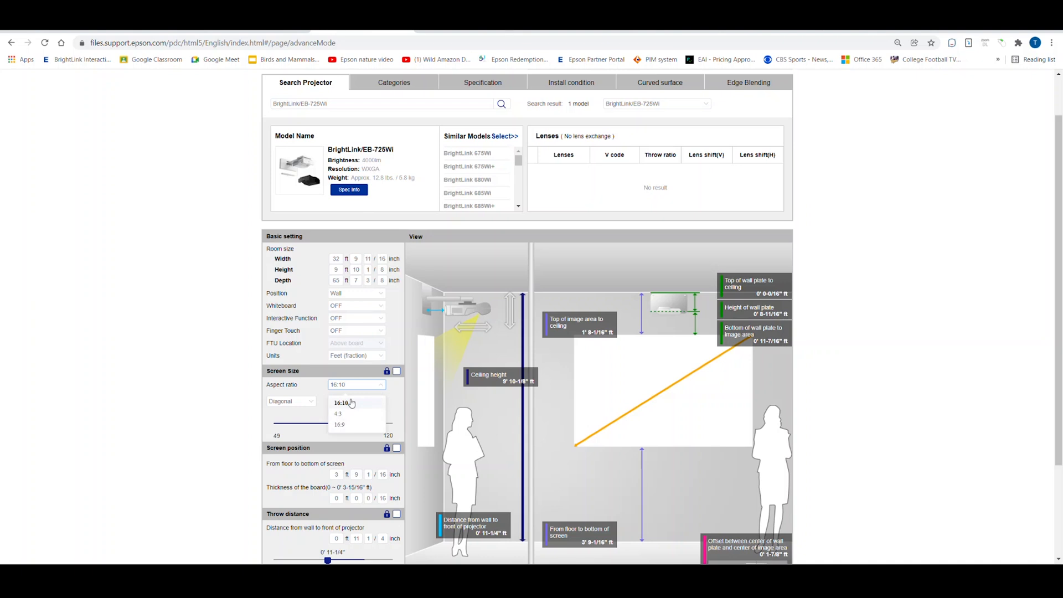
pyautogui.click(338, 403)
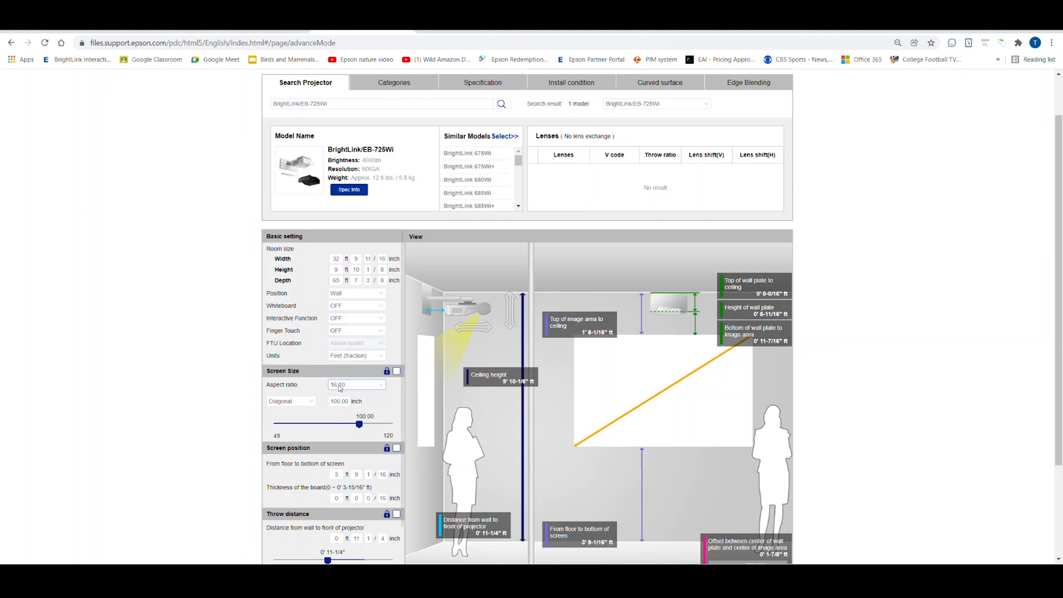
pyautogui.moveTo(290, 408)
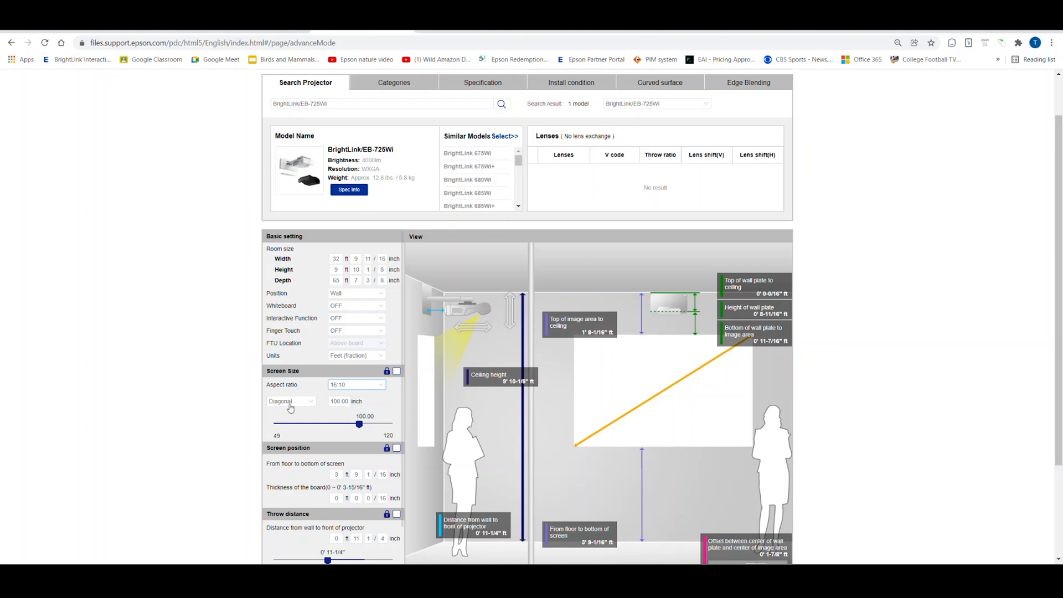
pyautogui.moveTo(301, 411)
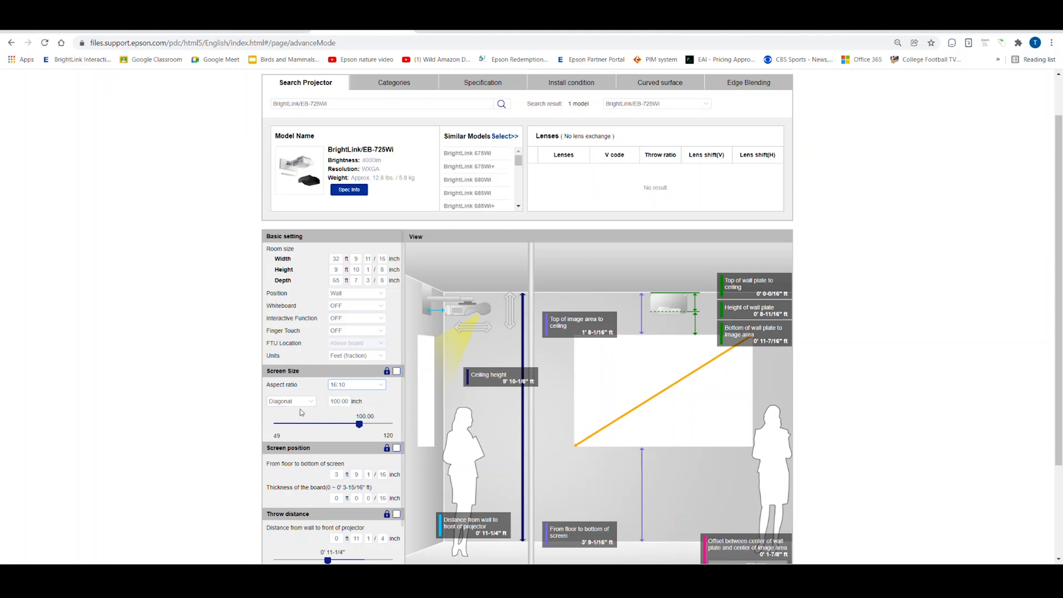
pyautogui.moveTo(306, 414)
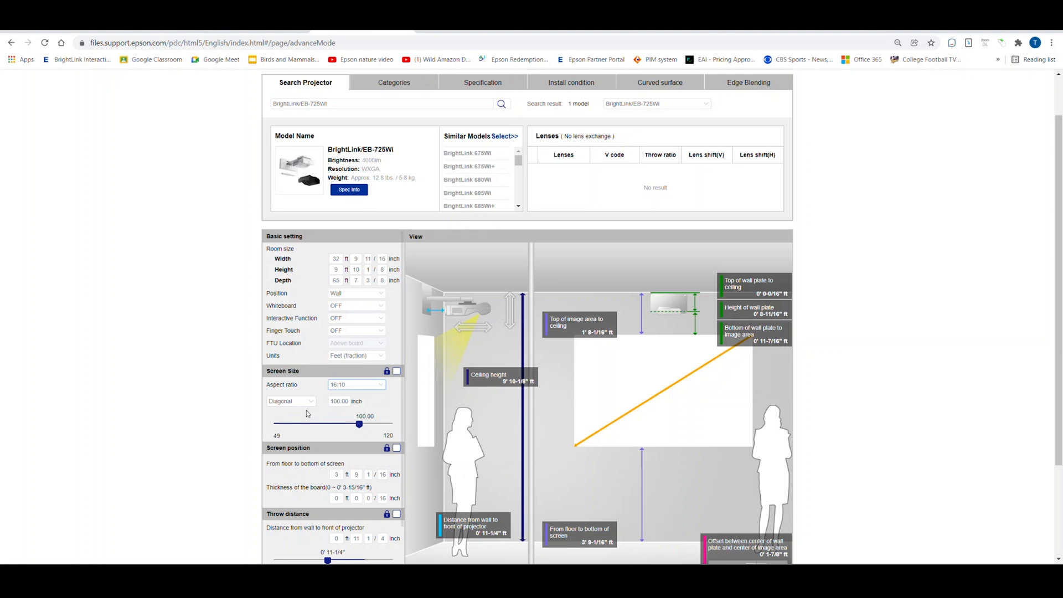
pyautogui.moveTo(322, 425)
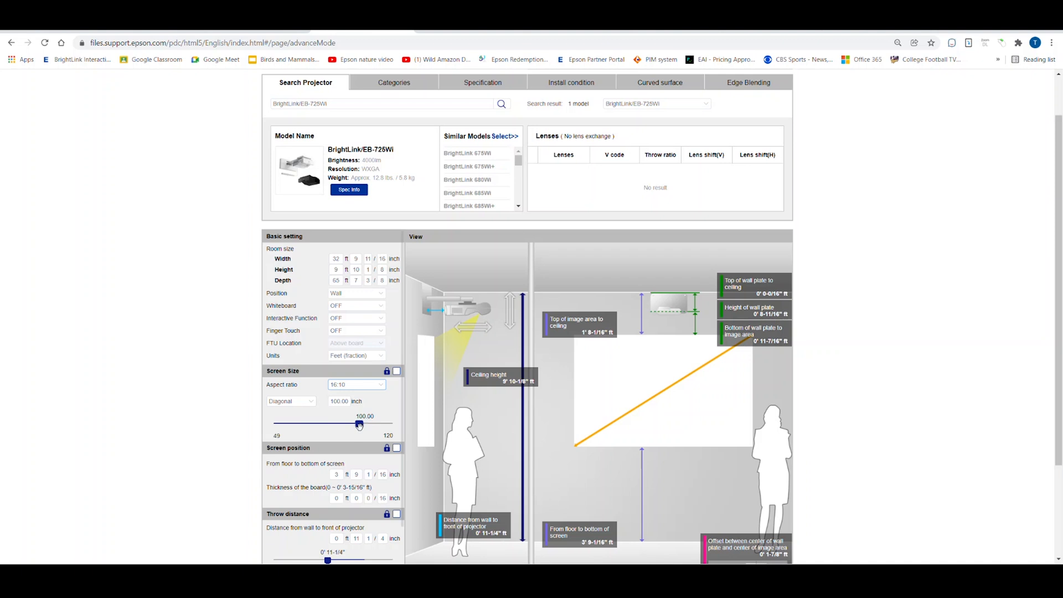
# Adjust the screen diagonal to 82 inches and switch measurement units to Feet (decimal).
pyautogui.moveTo(359, 424); pyautogui.dragTo(304, 423)
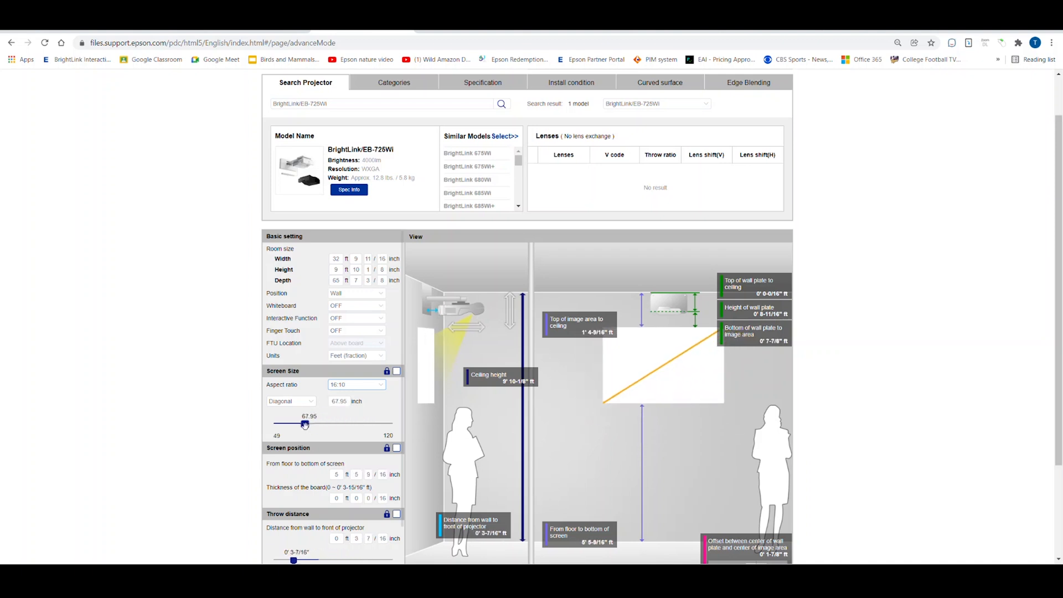
pyautogui.moveTo(305, 424); pyautogui.dragTo(358, 424)
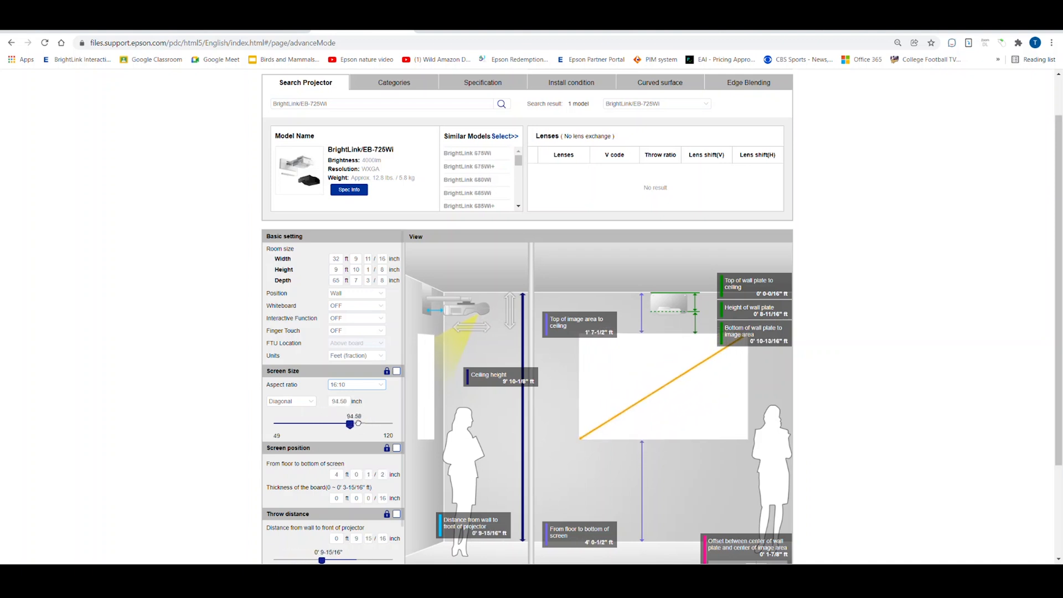
pyautogui.moveTo(349, 423); pyautogui.dragTo(332, 423)
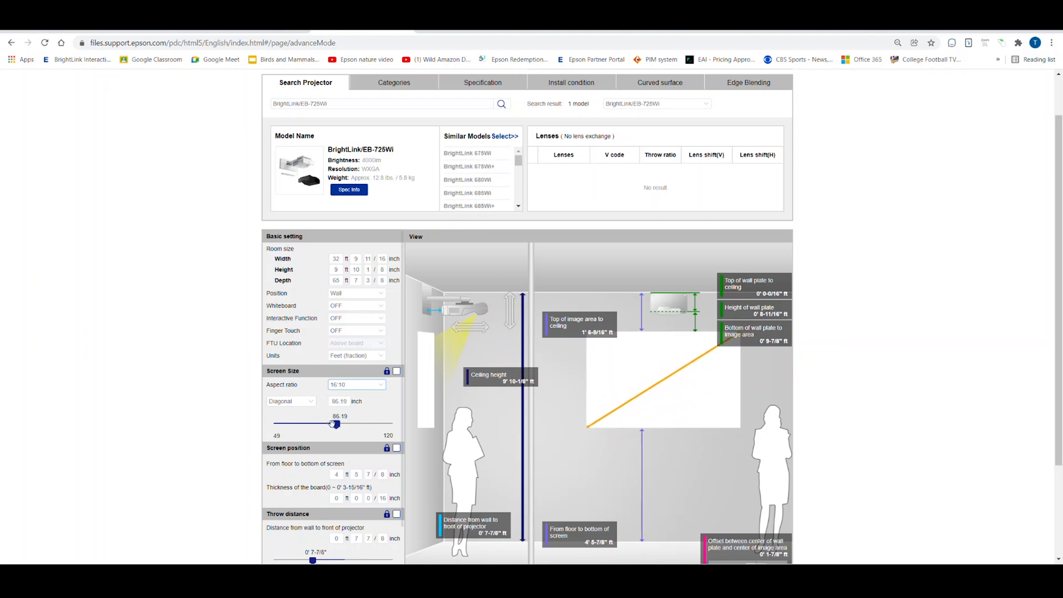
pyautogui.moveTo(334, 424); pyautogui.dragTo(328, 424)
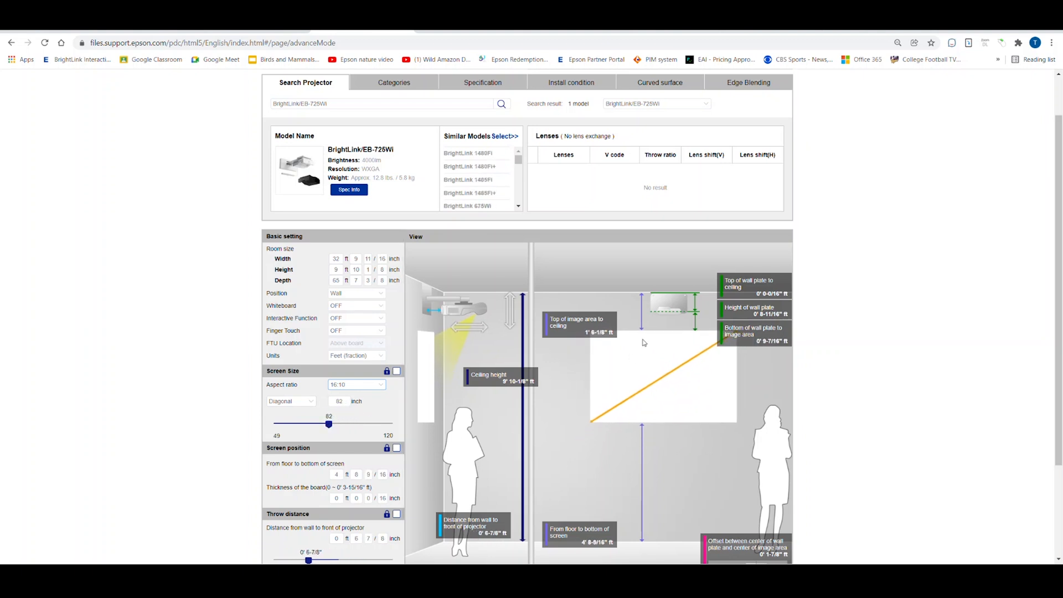
pyautogui.moveTo(419, 430)
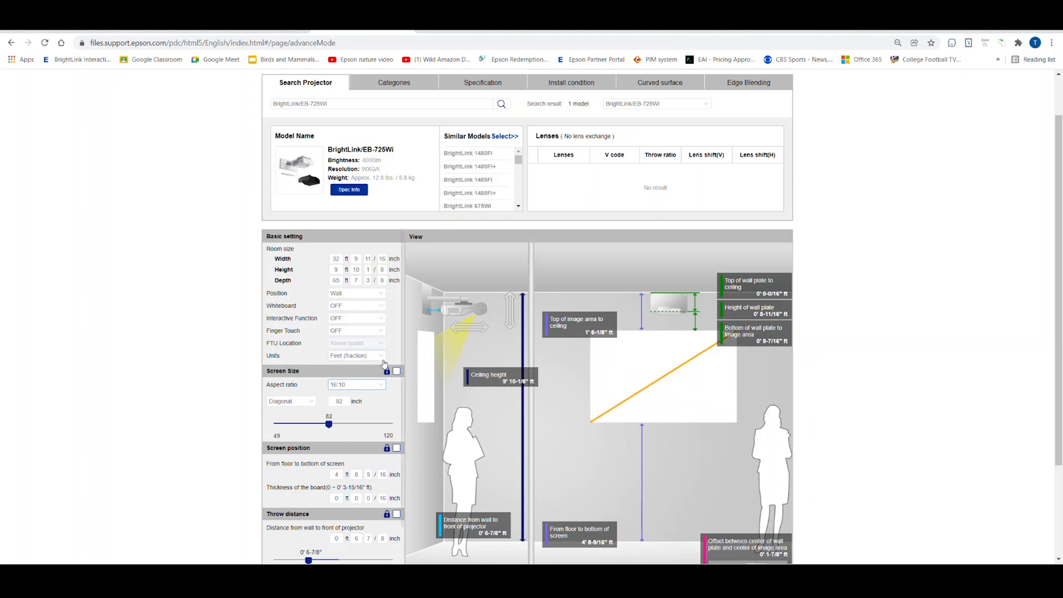
pyautogui.click(355, 355)
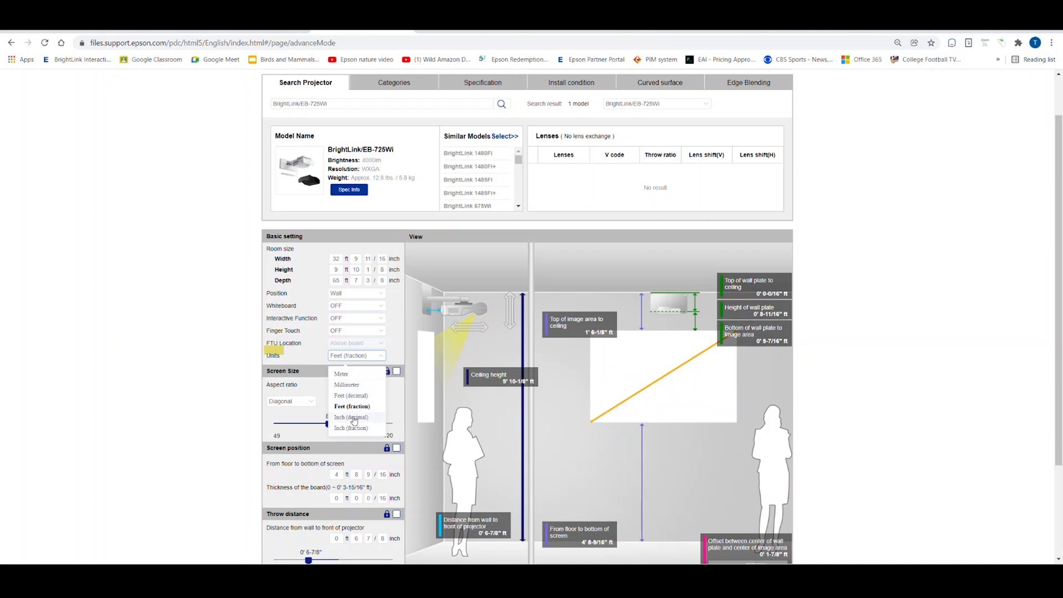
pyautogui.click(351, 395)
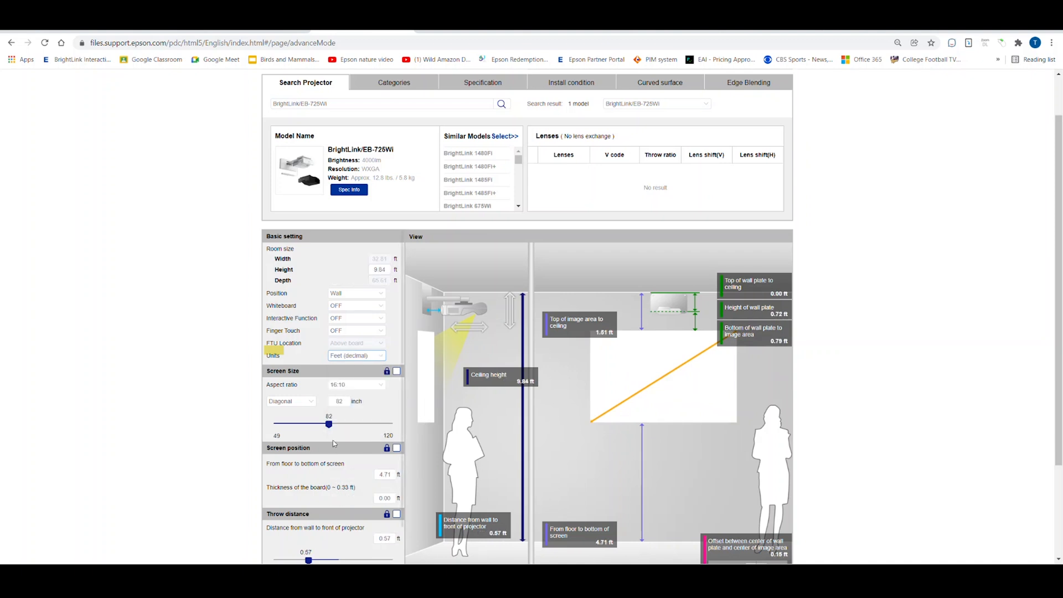
pyautogui.moveTo(344, 416)
pyautogui.write('1')
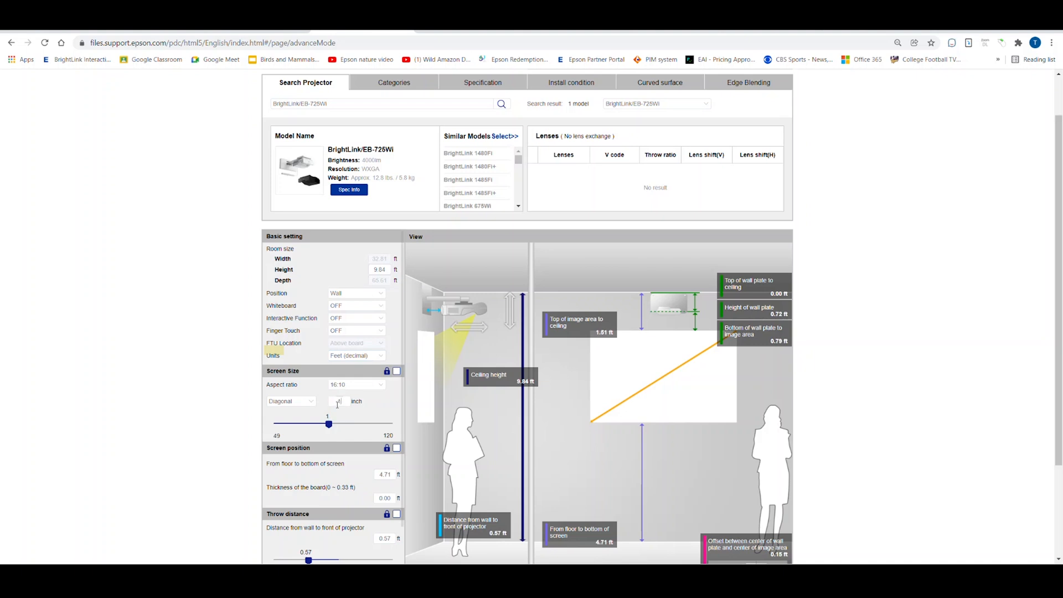
# Set the screen diagonal back to 100 inches.
pyautogui.moveTo(329, 424); pyautogui.dragTo(359, 424)
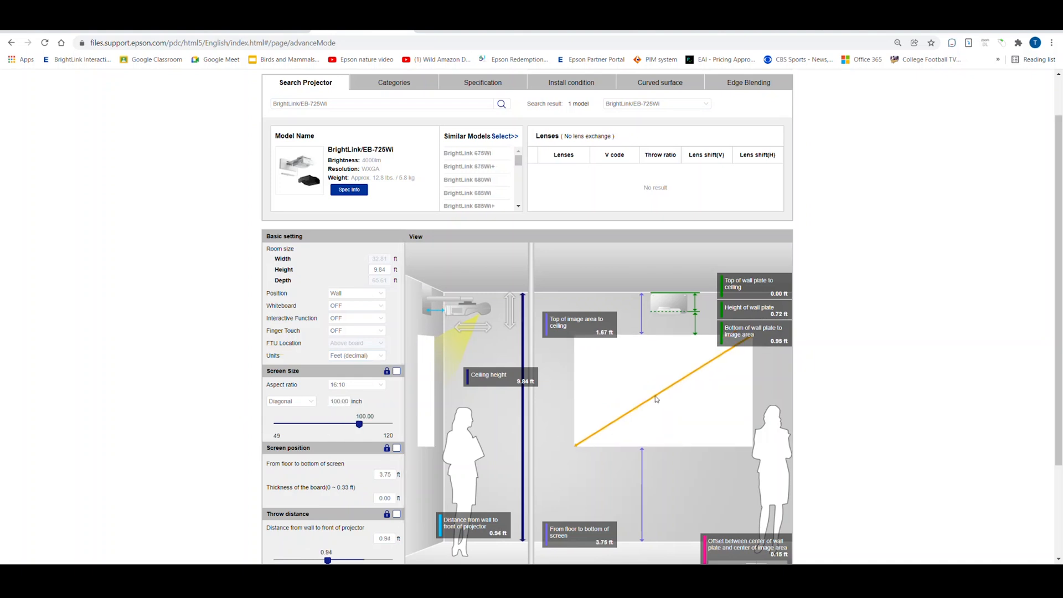
pyautogui.moveTo(707, 381)
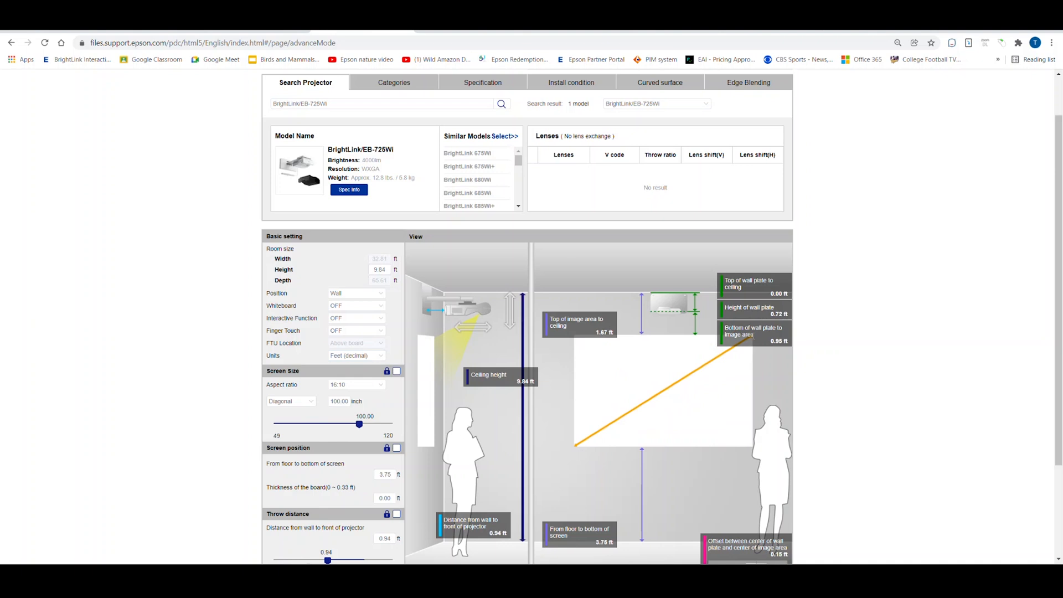
pyautogui.moveTo(559, 450)
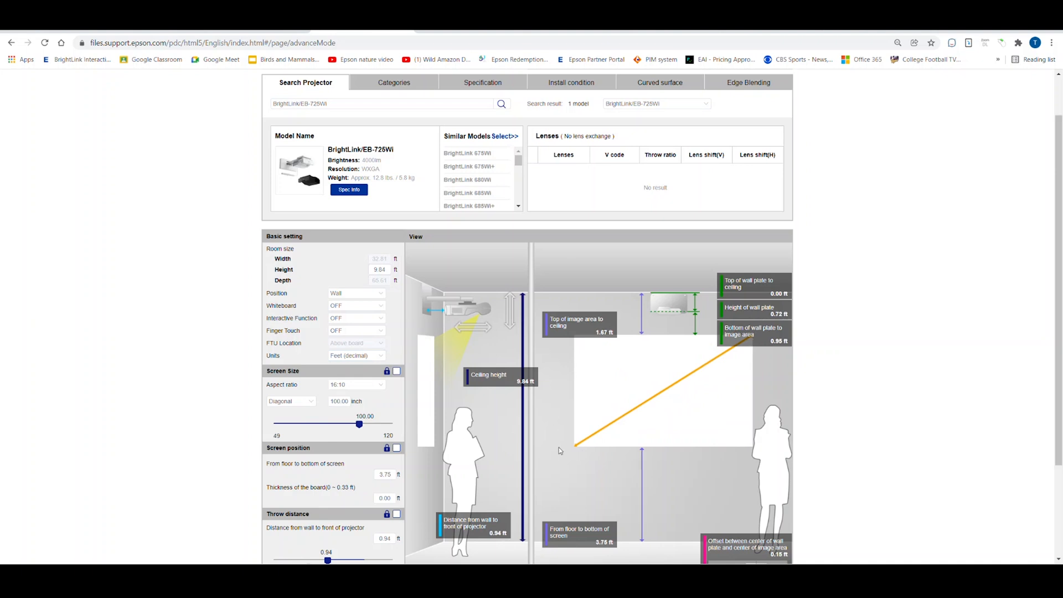
pyautogui.moveTo(615, 380)
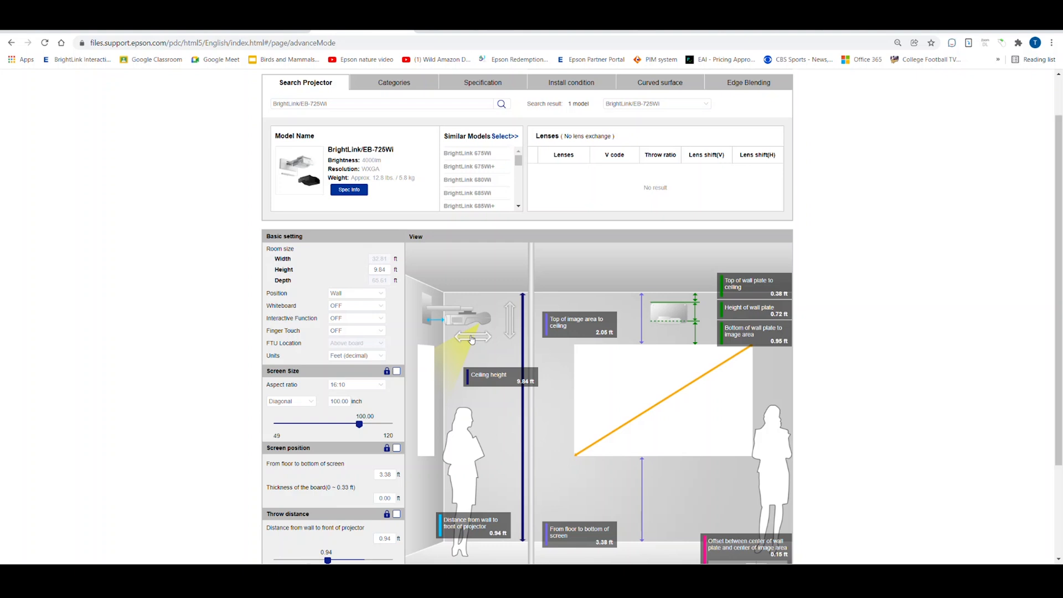
# Test 89- and 60-inch diagonals, then return the image to 100 inches.
pyautogui.moveTo(359, 424); pyautogui.dragTo(341, 424)
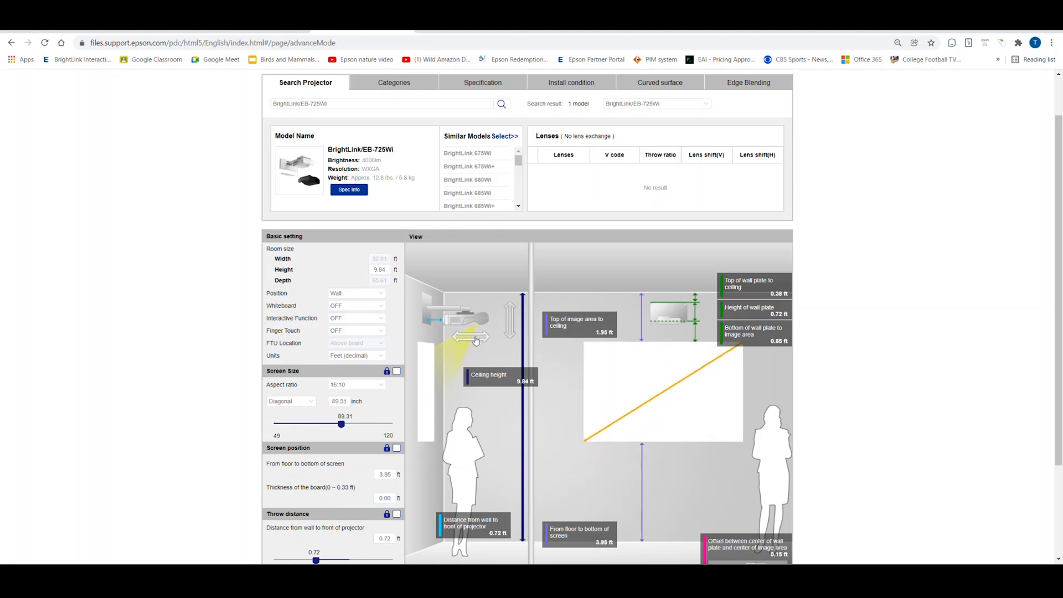
pyautogui.moveTo(341, 423); pyautogui.dragTo(291, 424)
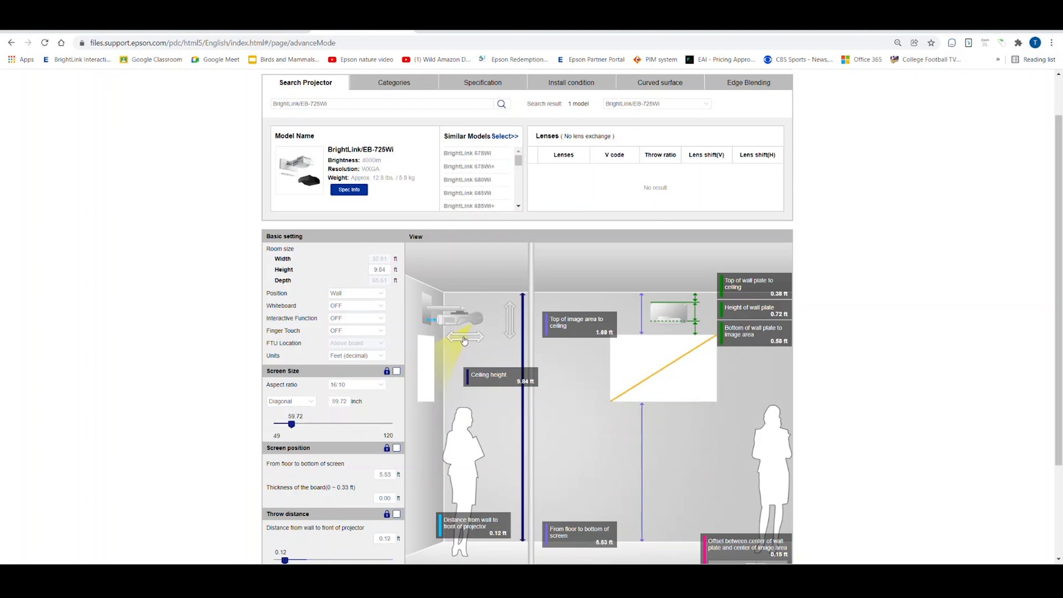
pyautogui.moveTo(291, 423); pyautogui.dragTo(380, 423)
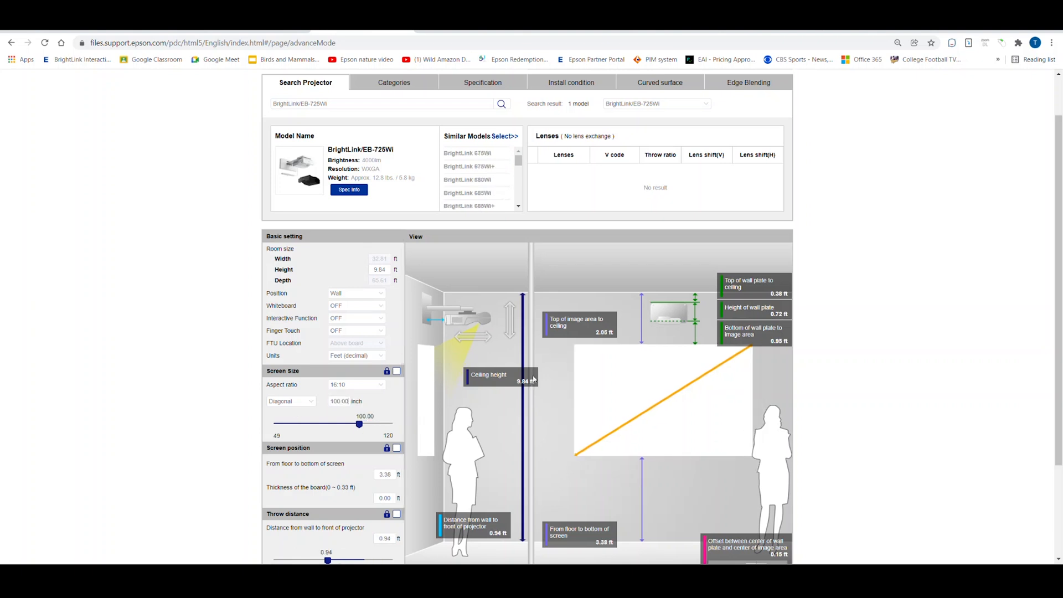
pyautogui.moveTo(629, 505)
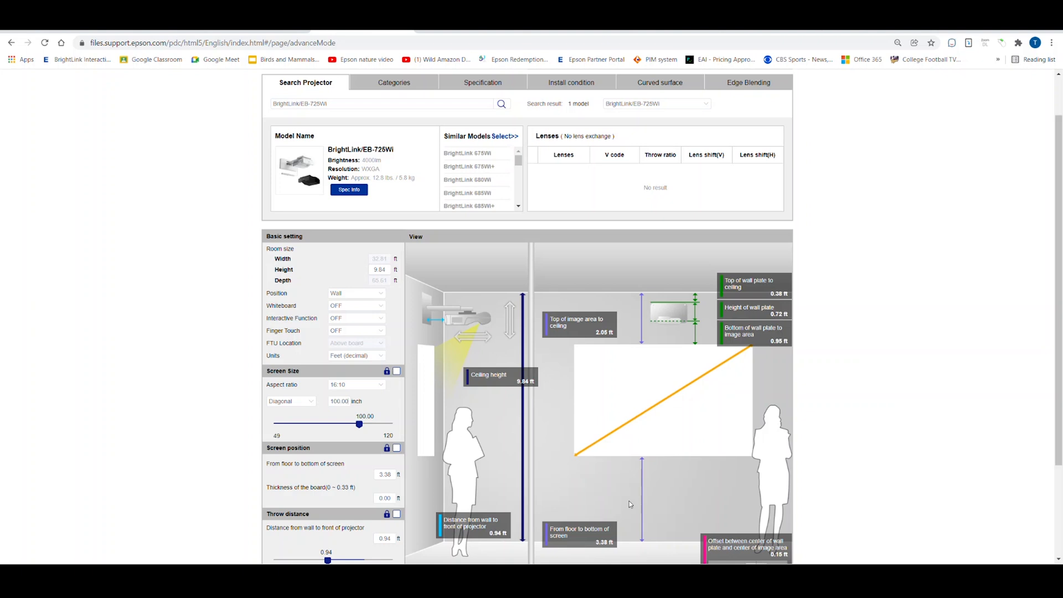
pyautogui.moveTo(675, 316)
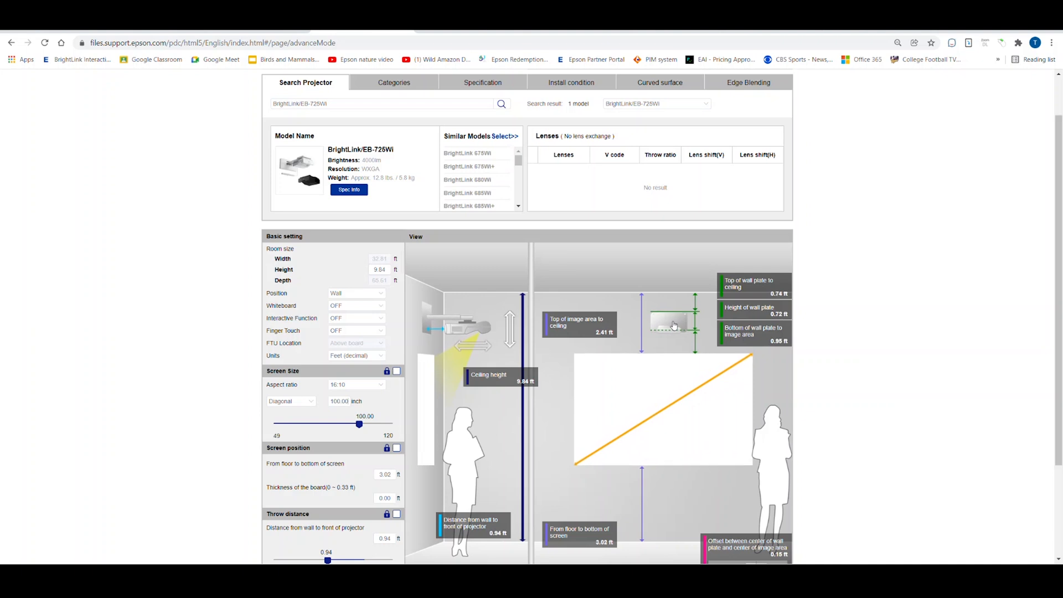
pyautogui.moveTo(704, 372)
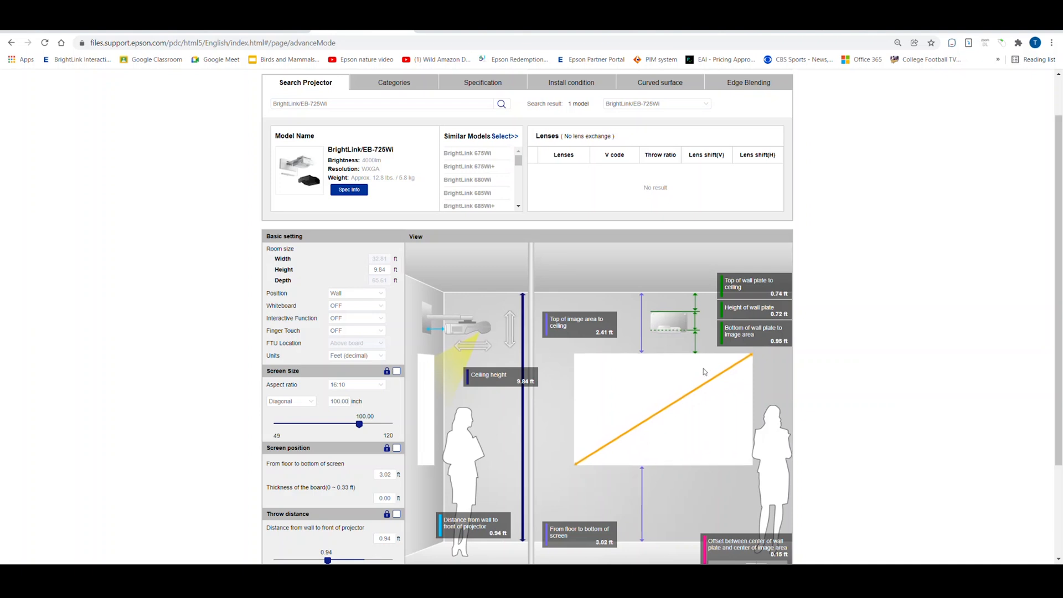
pyautogui.moveTo(689, 359)
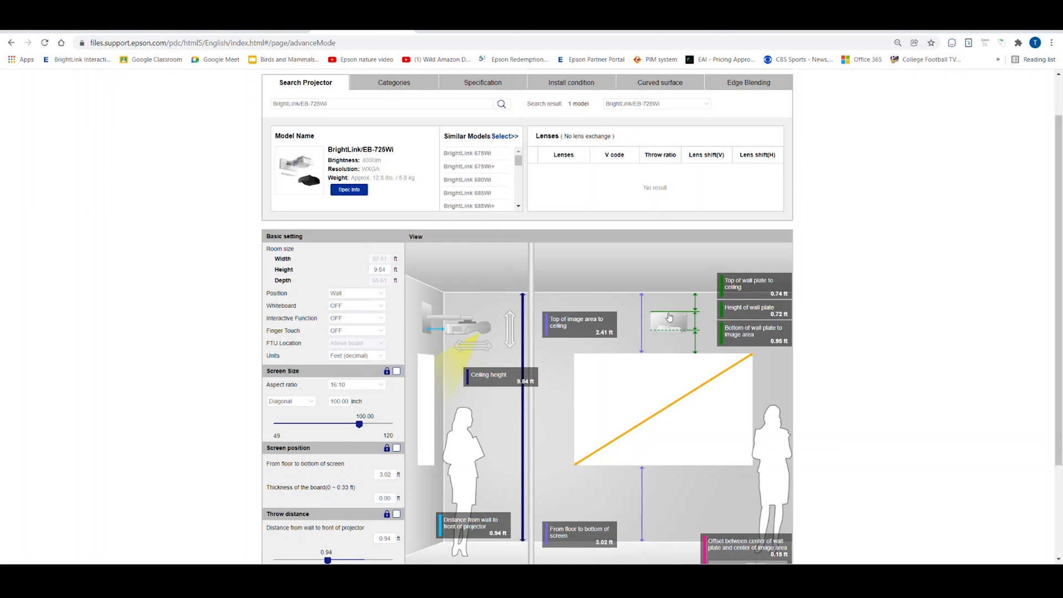
pyautogui.moveTo(669, 317)
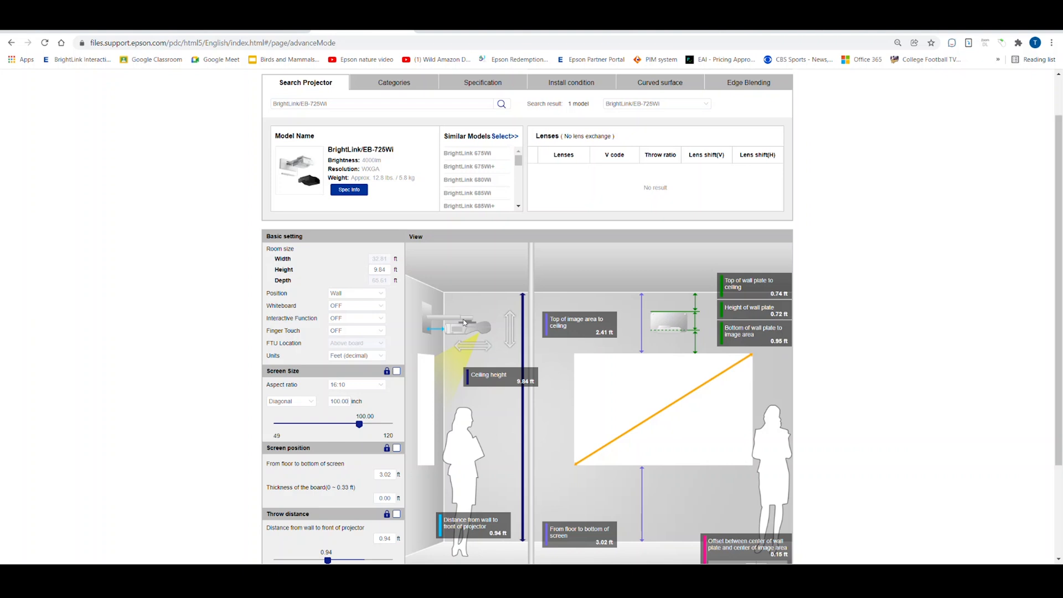
pyautogui.moveTo(628, 353)
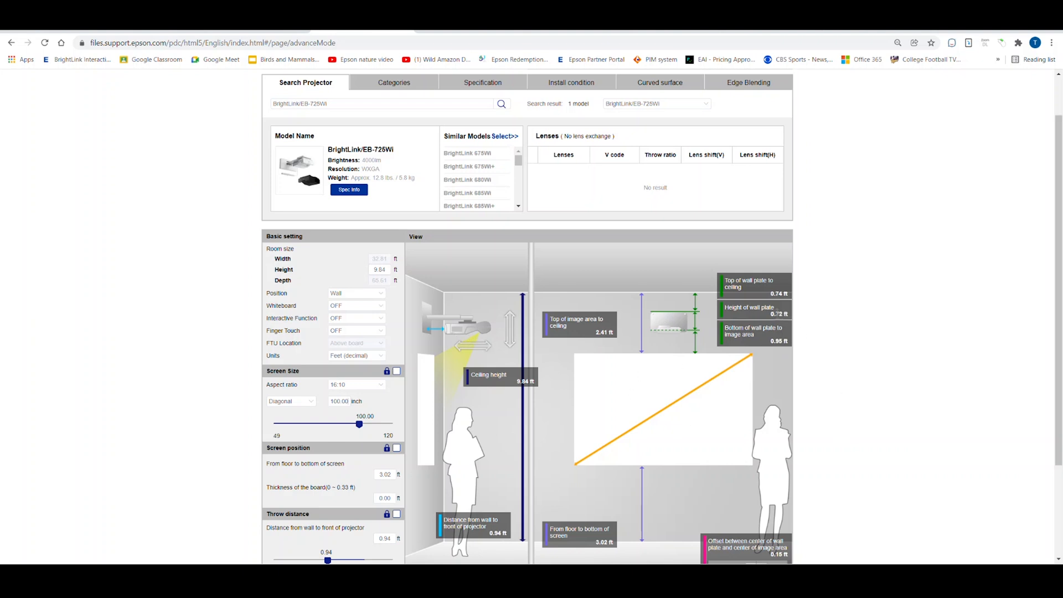
pyautogui.moveTo(766, 298)
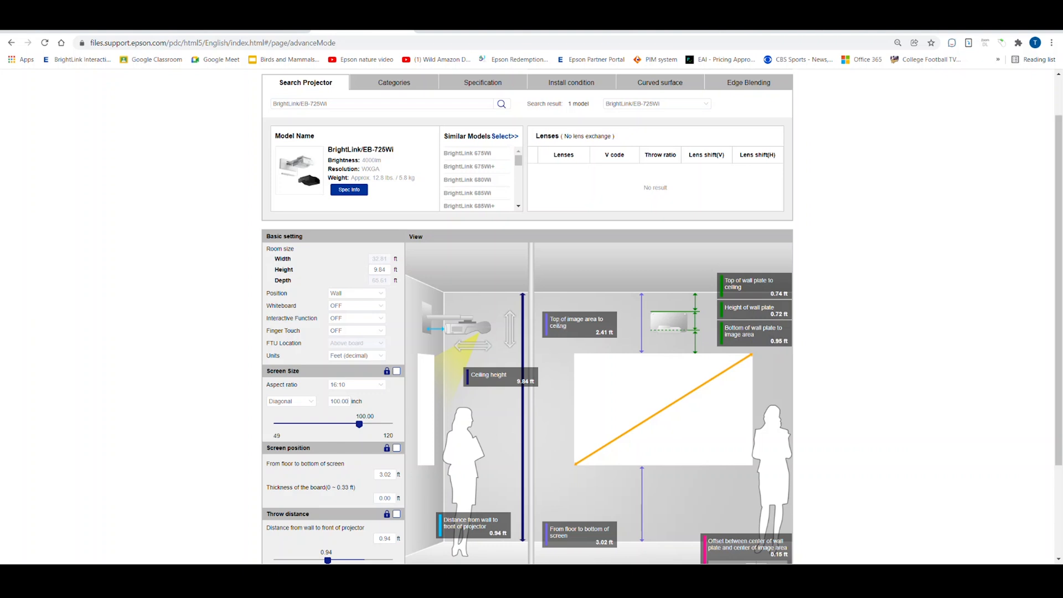
pyautogui.moveTo(602, 340)
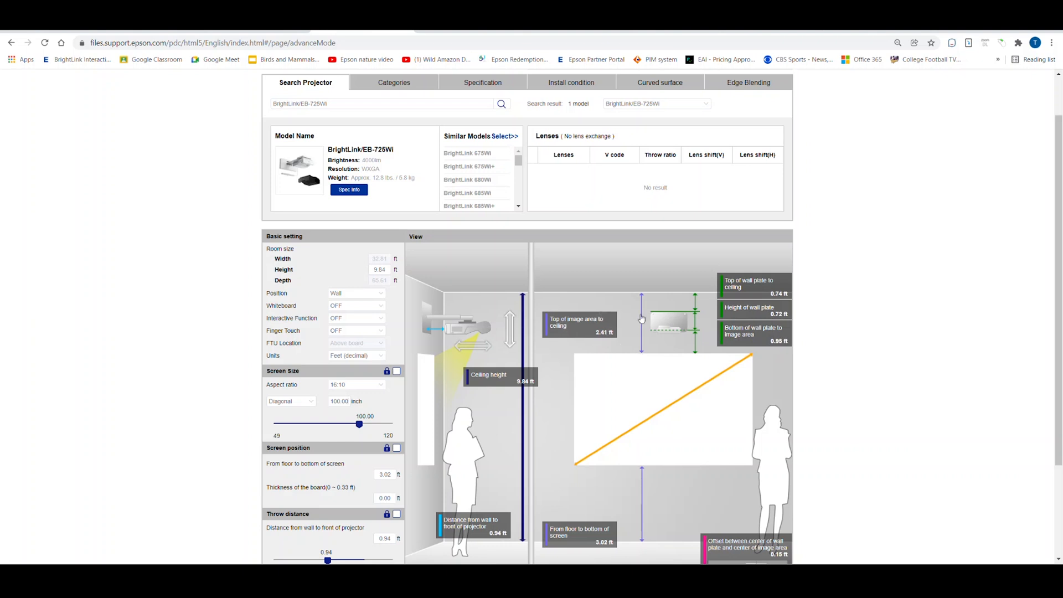
pyautogui.moveTo(662, 385)
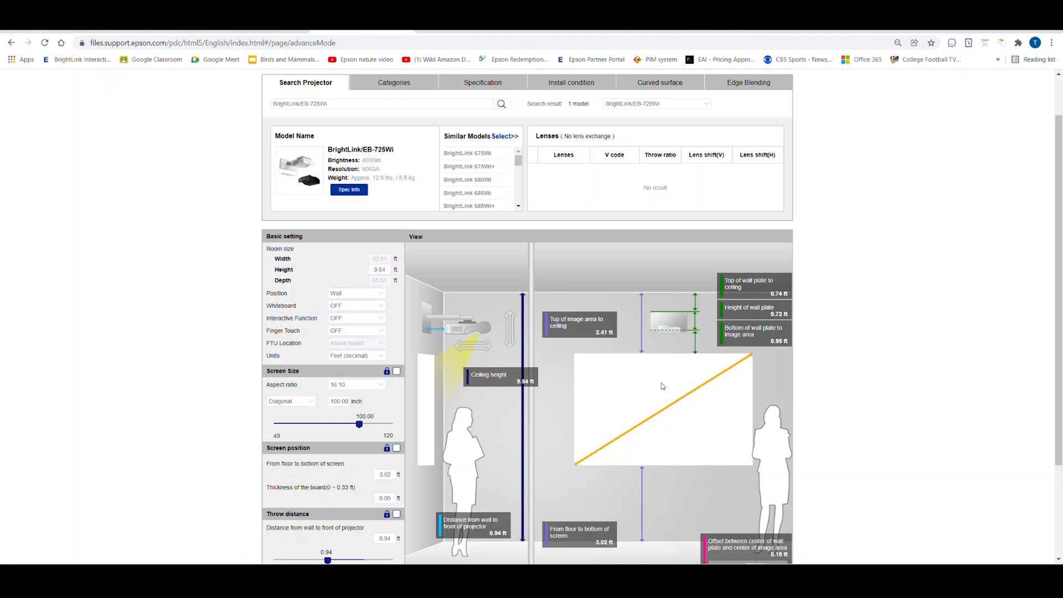
pyautogui.moveTo(1009, 561)
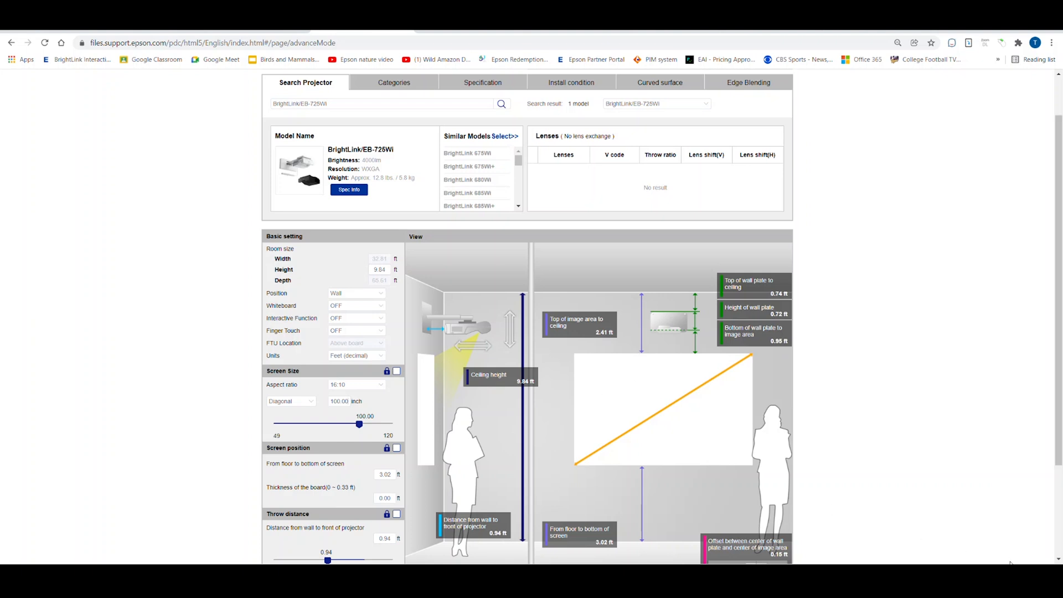